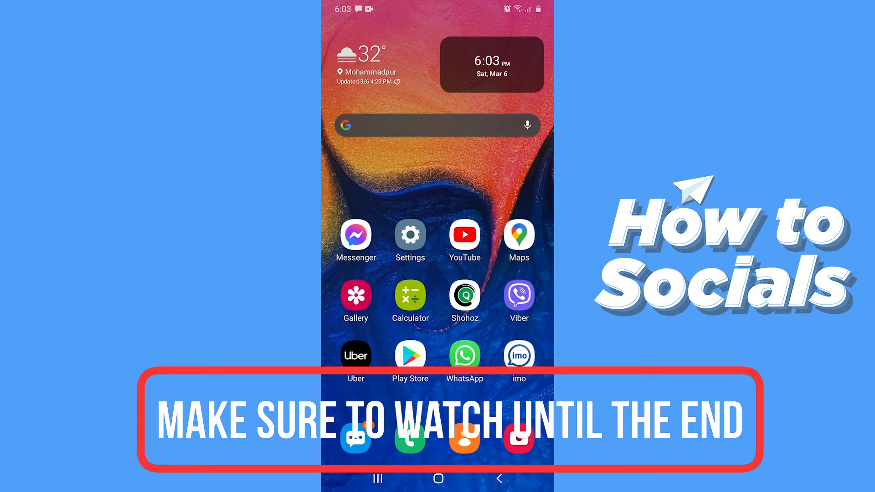
# - Launch the device Settings app from the home screen
pyautogui.click(409, 234)
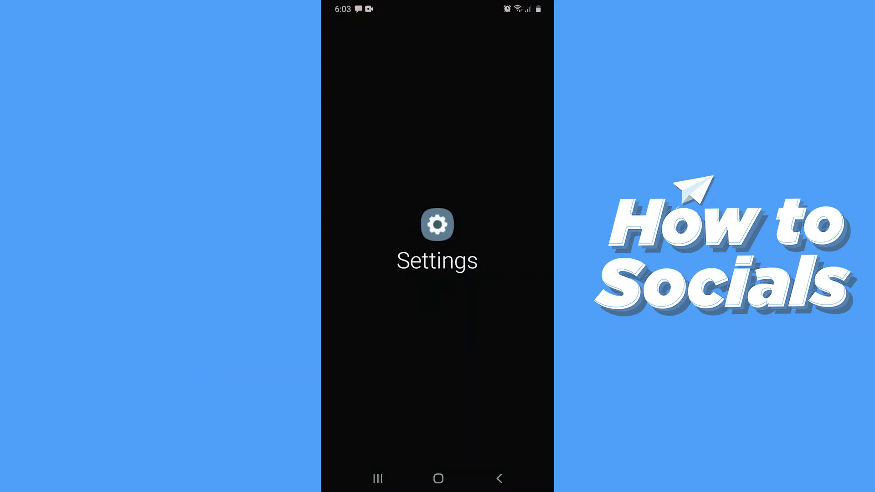
# - Show all 107 installed apps and scroll down to the S entries near Signal
pyautogui.click(437, 225)
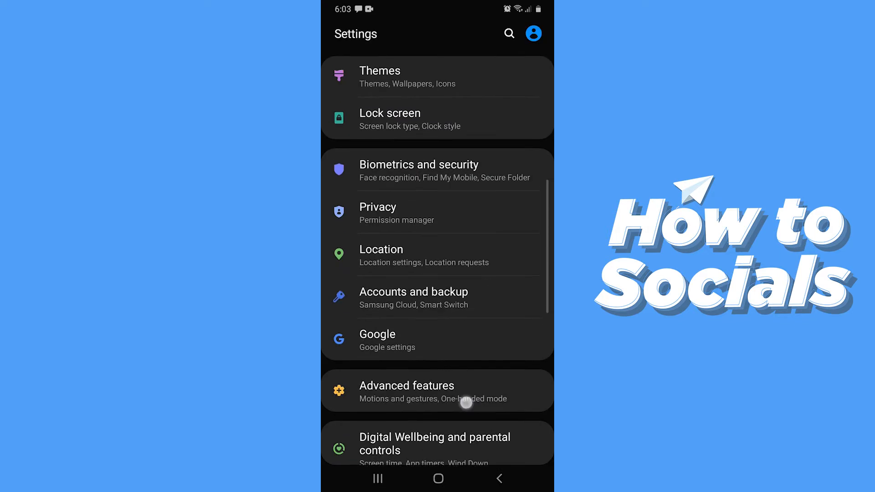
pyautogui.scroll(-3)
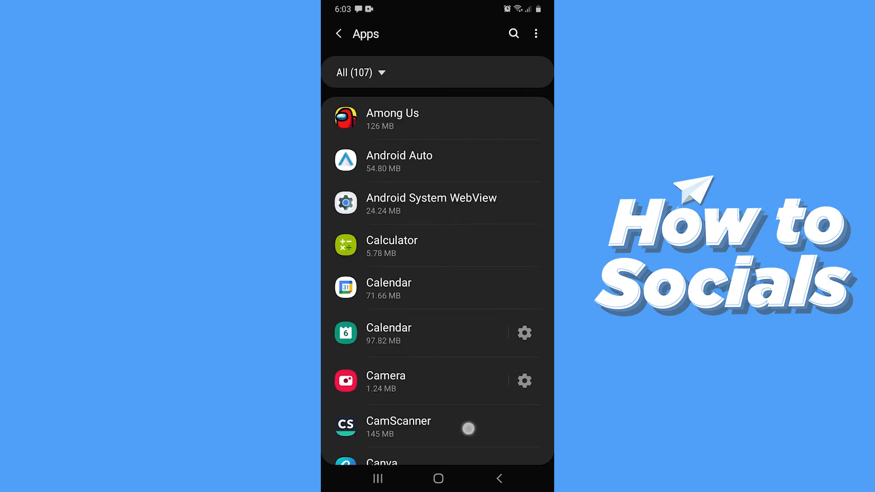
pyautogui.scroll(-3)
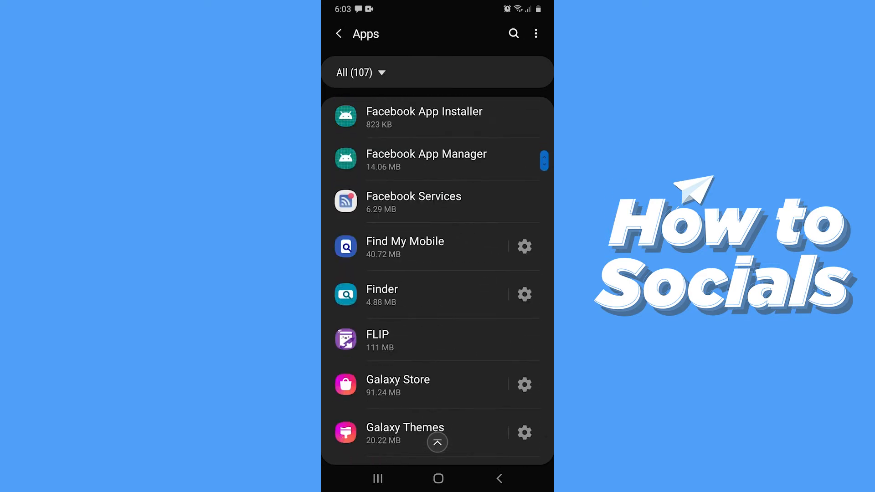
pyautogui.scroll(-3)
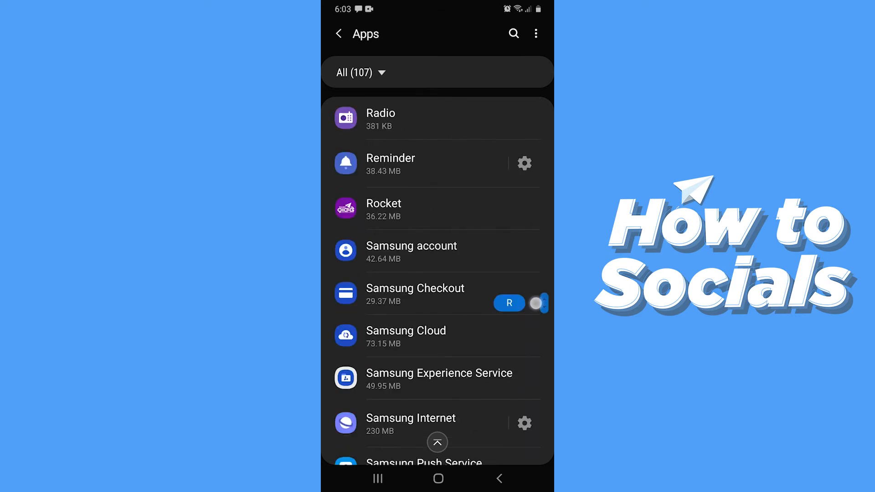
pyautogui.scroll(-3)
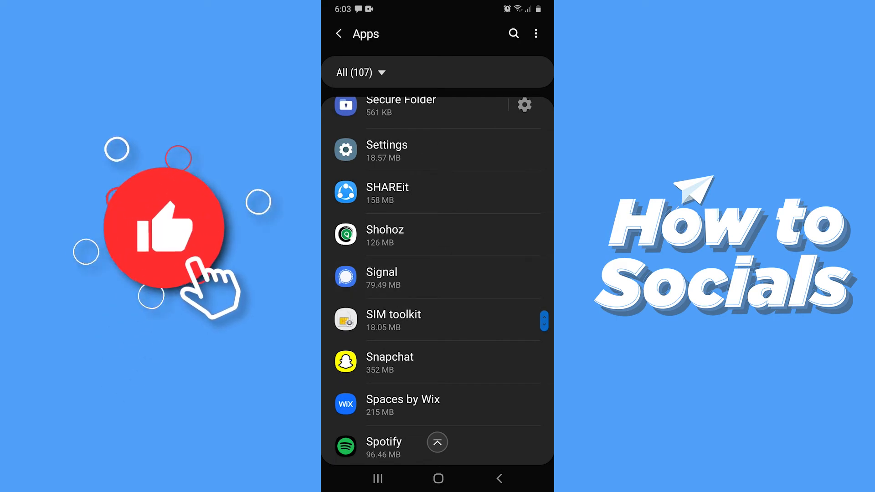
# - View Signal's App info and launch Signal to its conversations list
pyautogui.click(381, 278)
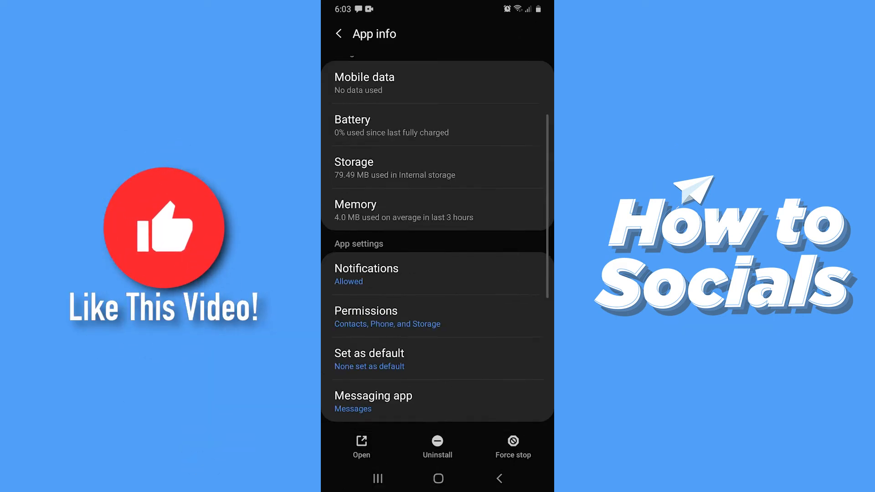
pyautogui.click(367, 311)
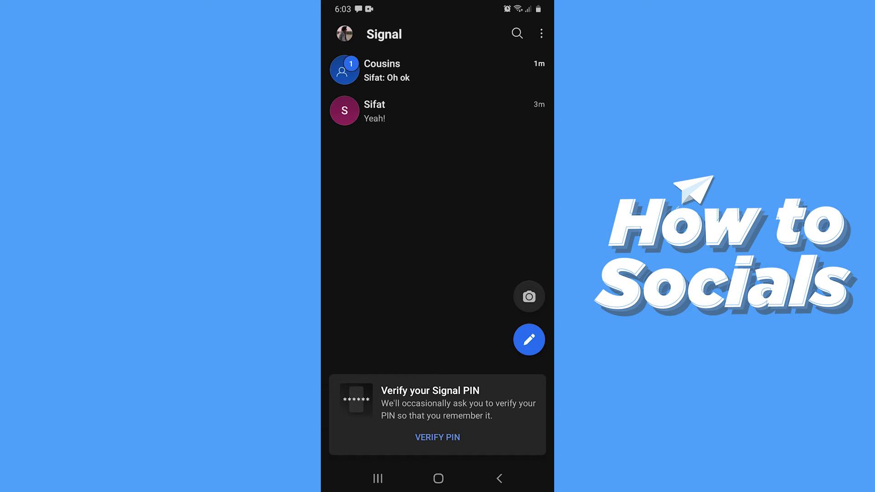
# - Start a new message and focus the 'Enter name or number' search field
pyautogui.click(529, 340)
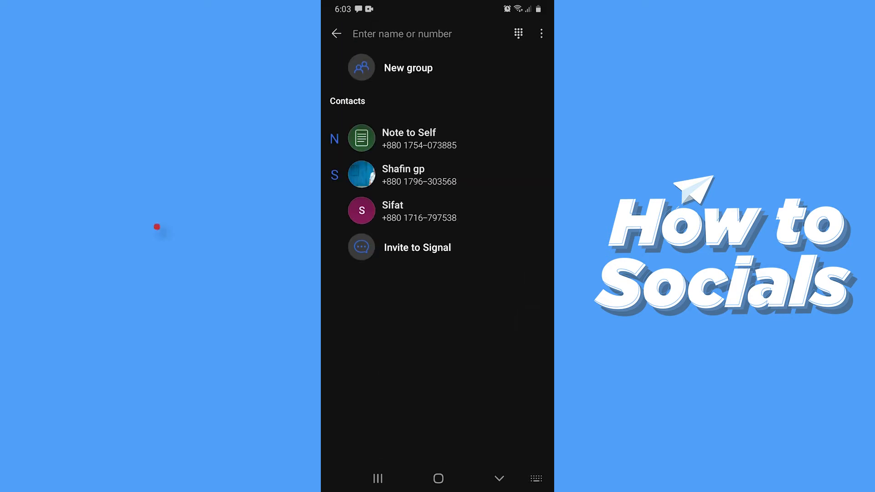
pyautogui.click(402, 33)
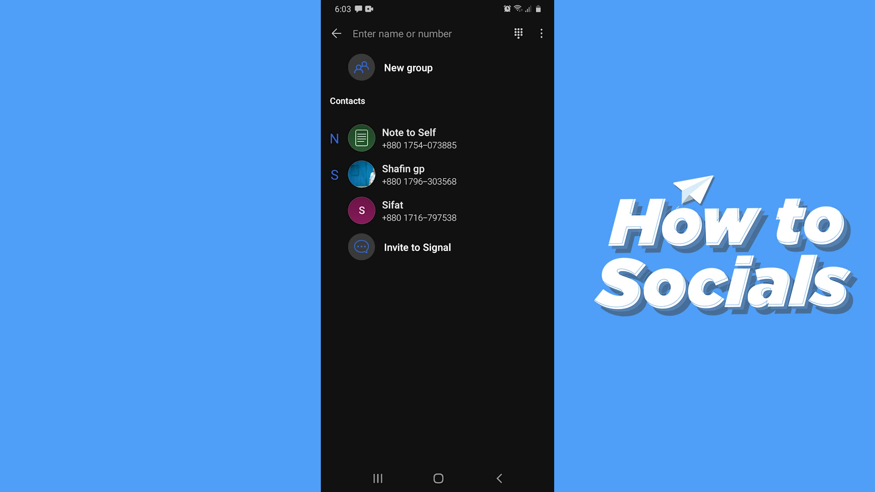
pyautogui.click(402, 34)
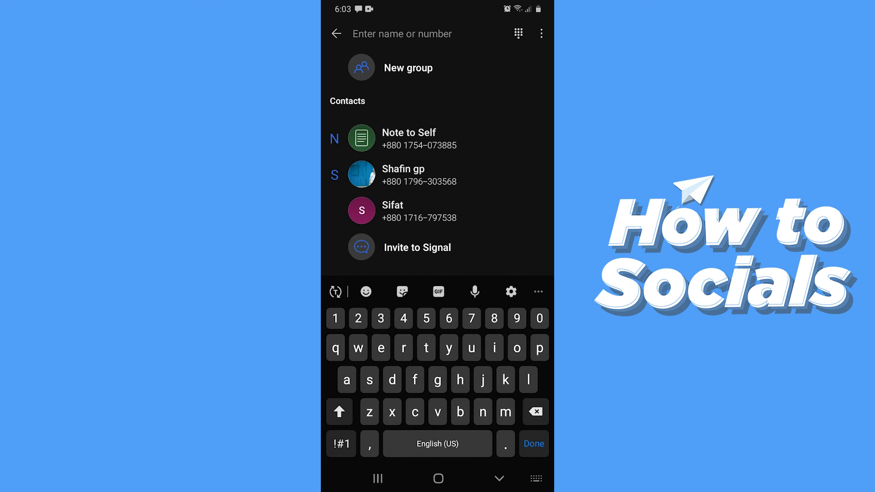
# - Switch to numeric input and search for the number 01717
pyautogui.click(409, 440)
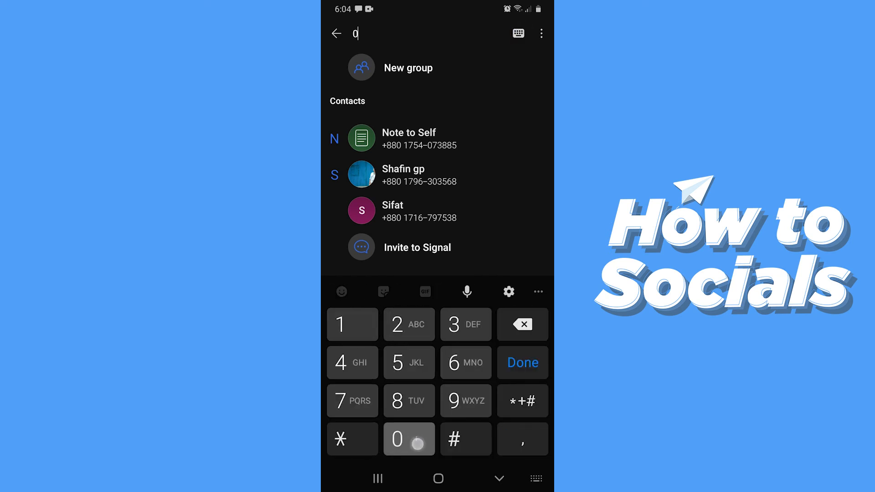
pyautogui.write('1717')
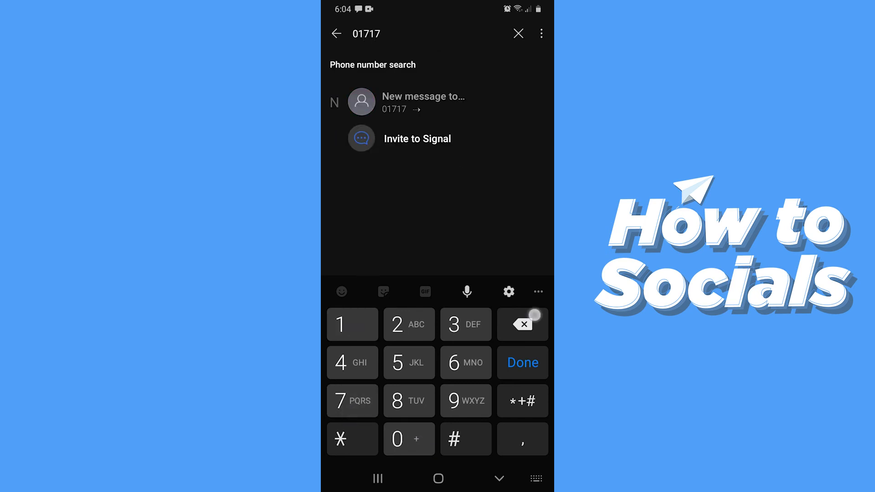